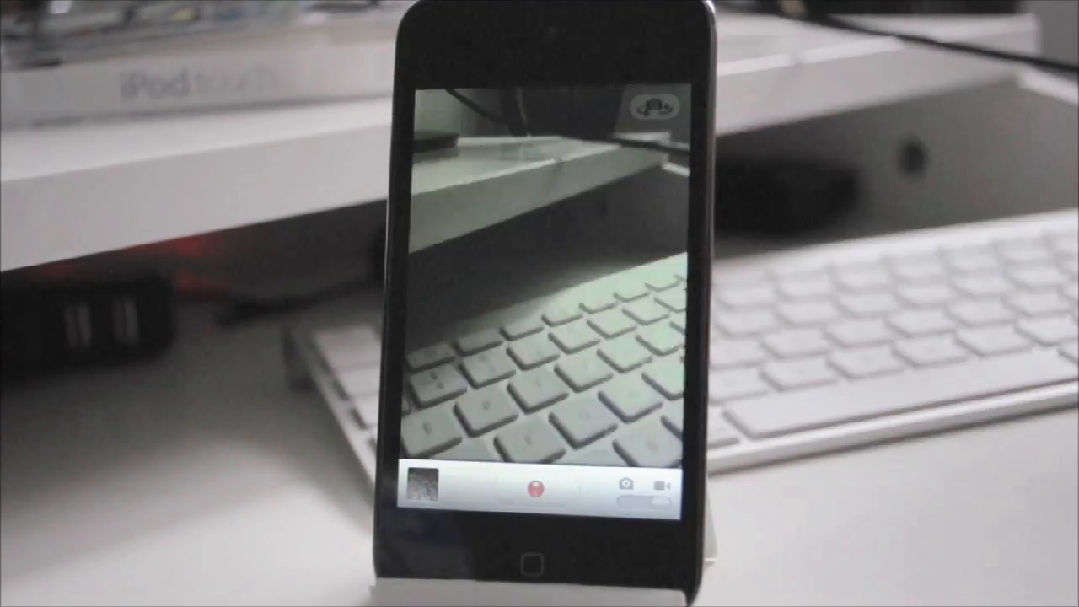
Step: Open the Camera Roll grid from the viewfinder's corner thumbnail
left_click(646, 104)
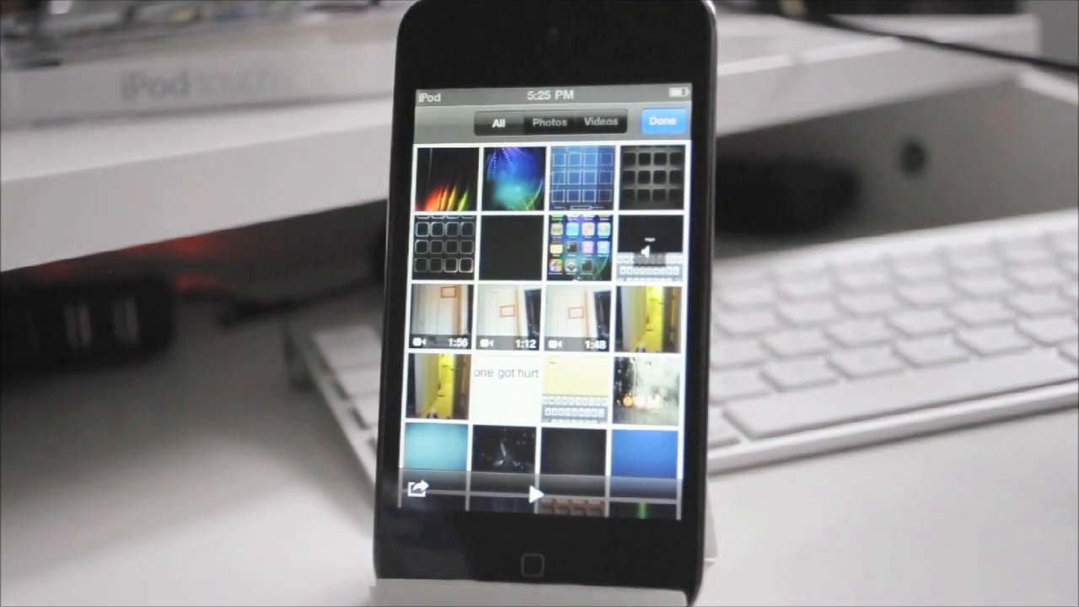
Step: Play back a recorded clip from the Camera Roll and return to still-photo mode
scroll("down", 3)
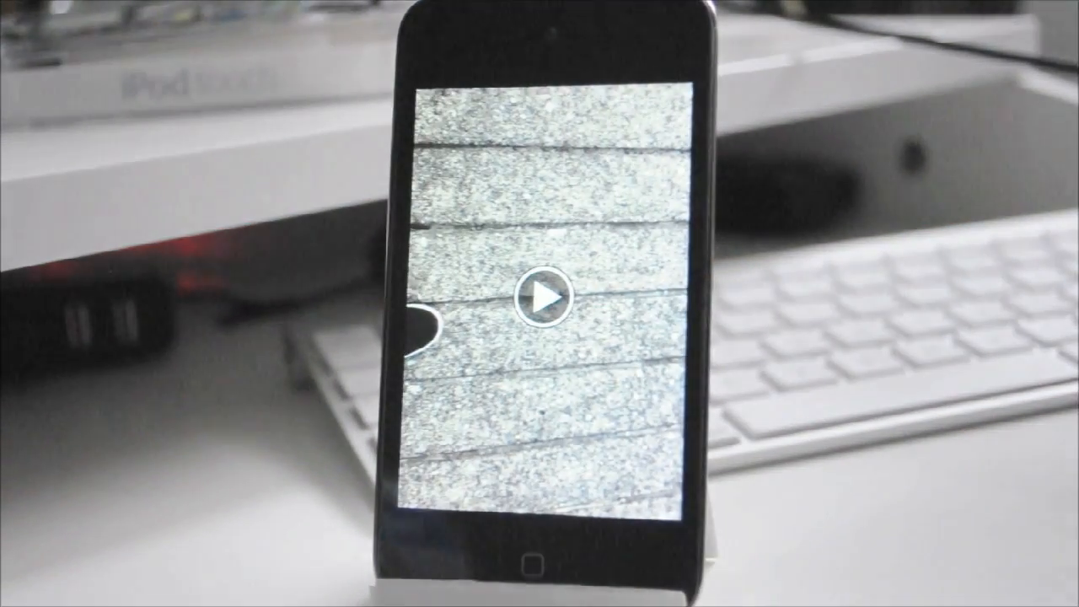
left_click(540, 304)
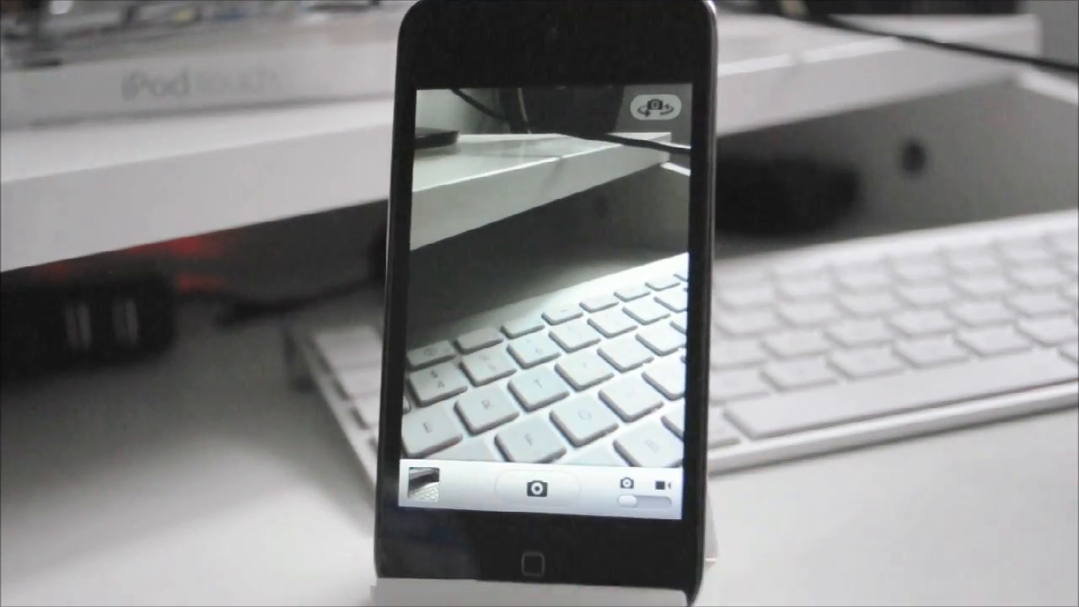
left_click(533, 563)
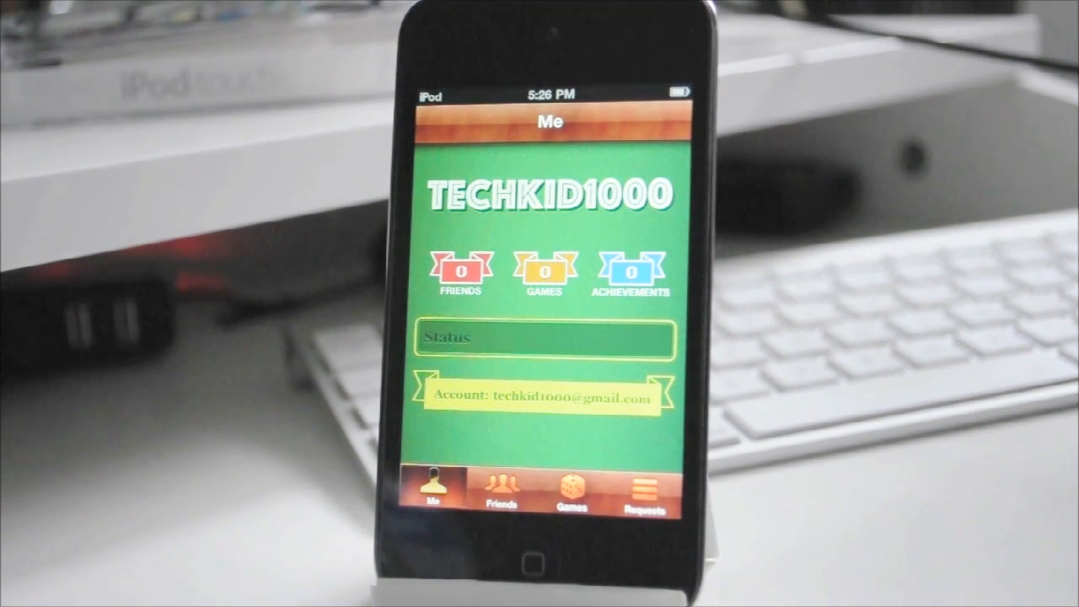
Step: View Game Center's Friends and Requests pages, then return to the home screen
left_click(496, 493)
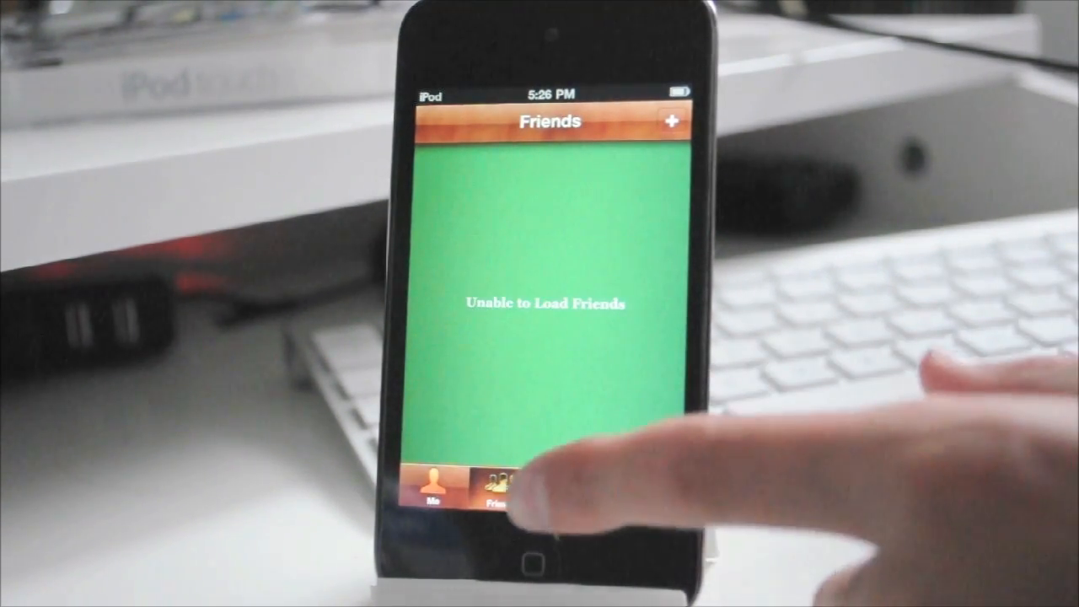
left_click(654, 486)
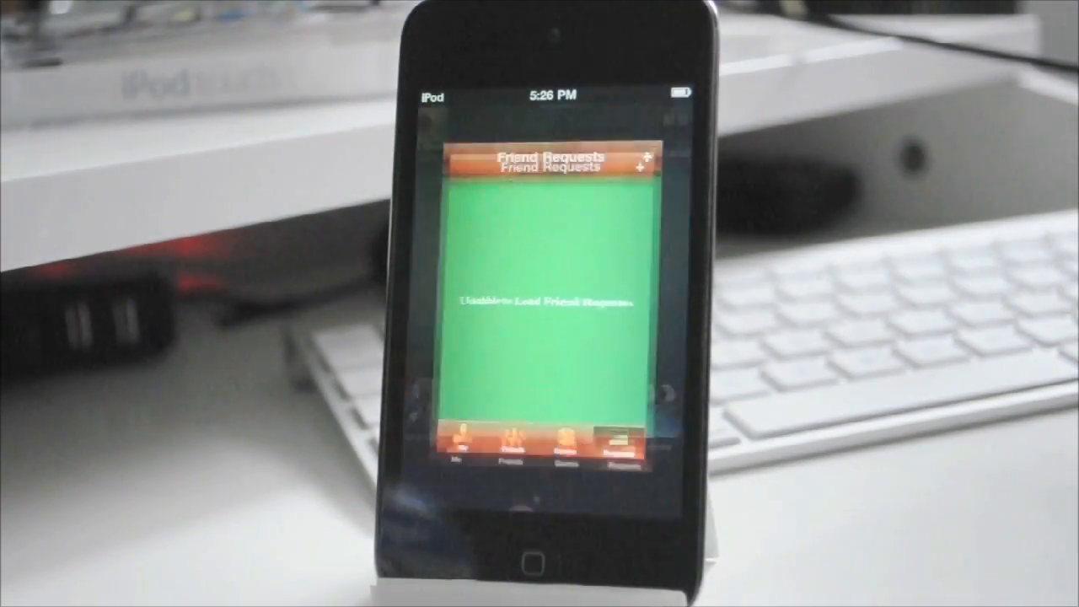
left_click(529, 563)
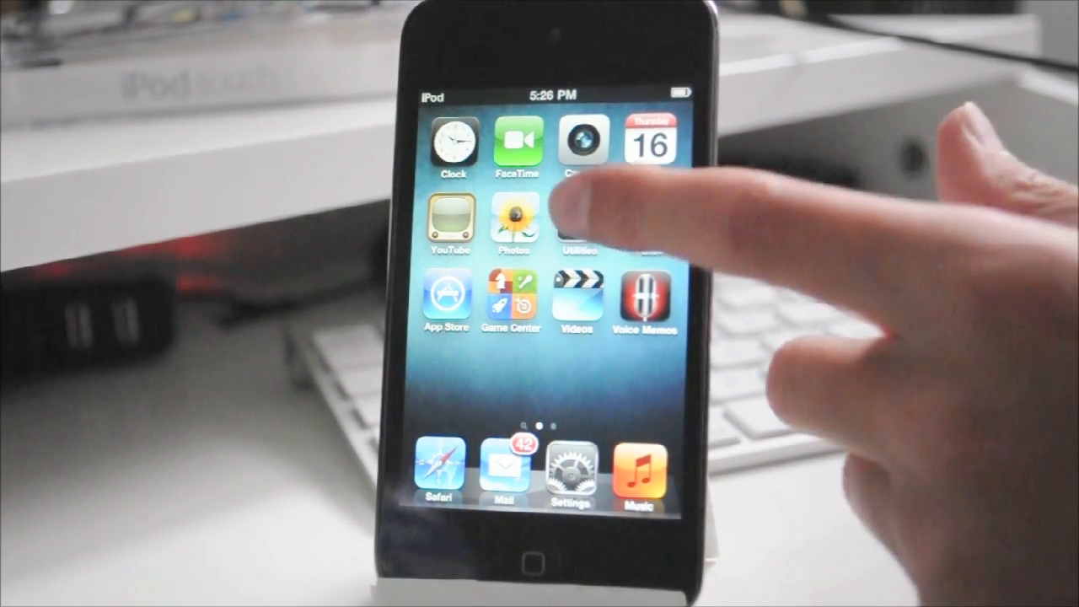
Step: Browse the Utilities folder on page one and move on to page two's folders
left_click(577, 226)
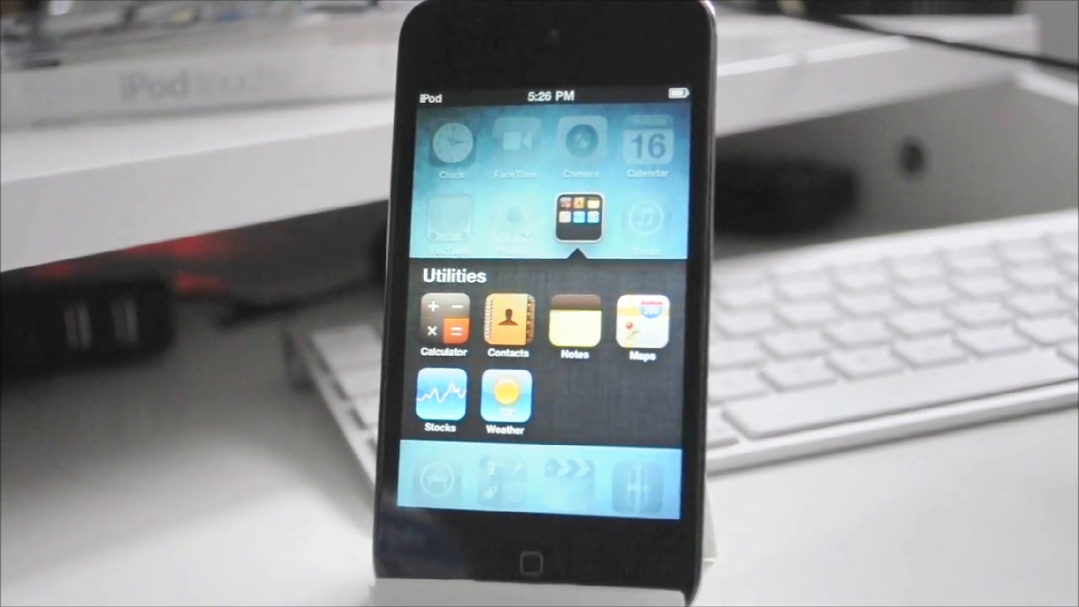
left_click(581, 215)
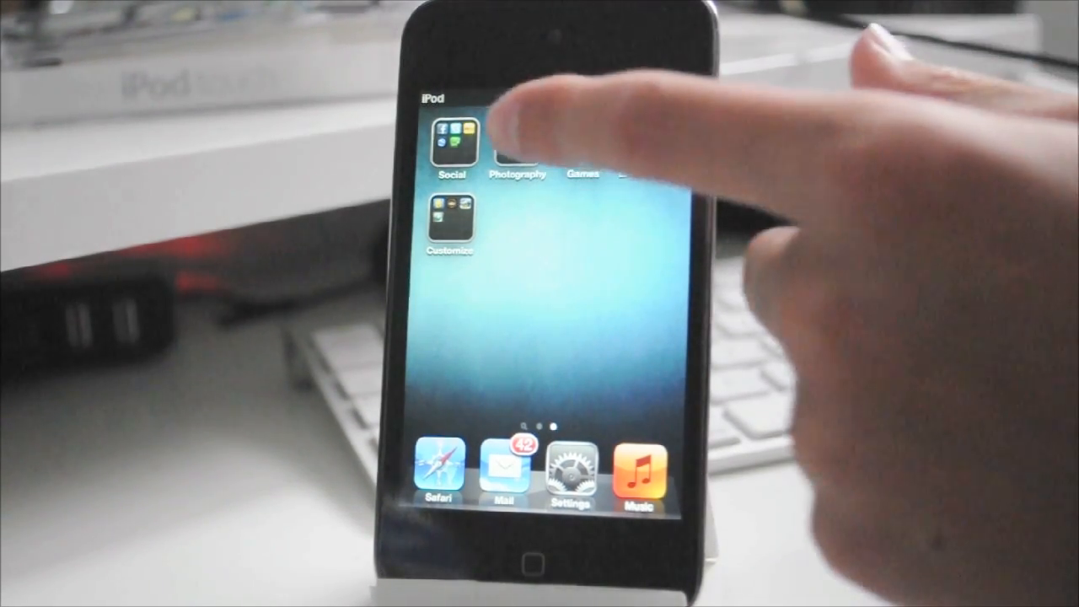
left_click(518, 148)
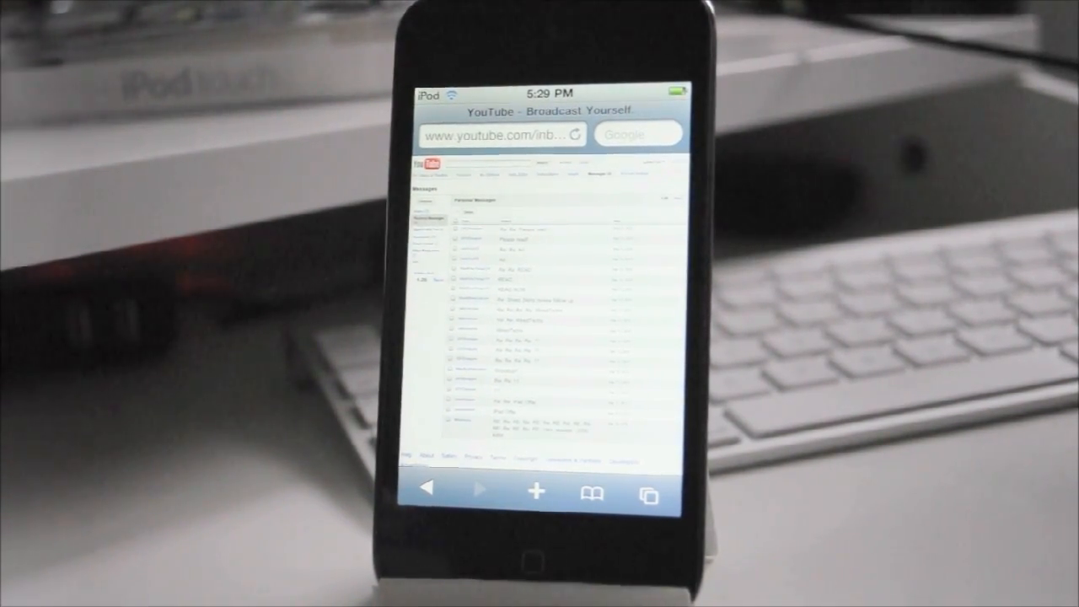
Step: Leave Safari after the YouTube inbox loads, returning to the first home screen page
left_click(529, 563)
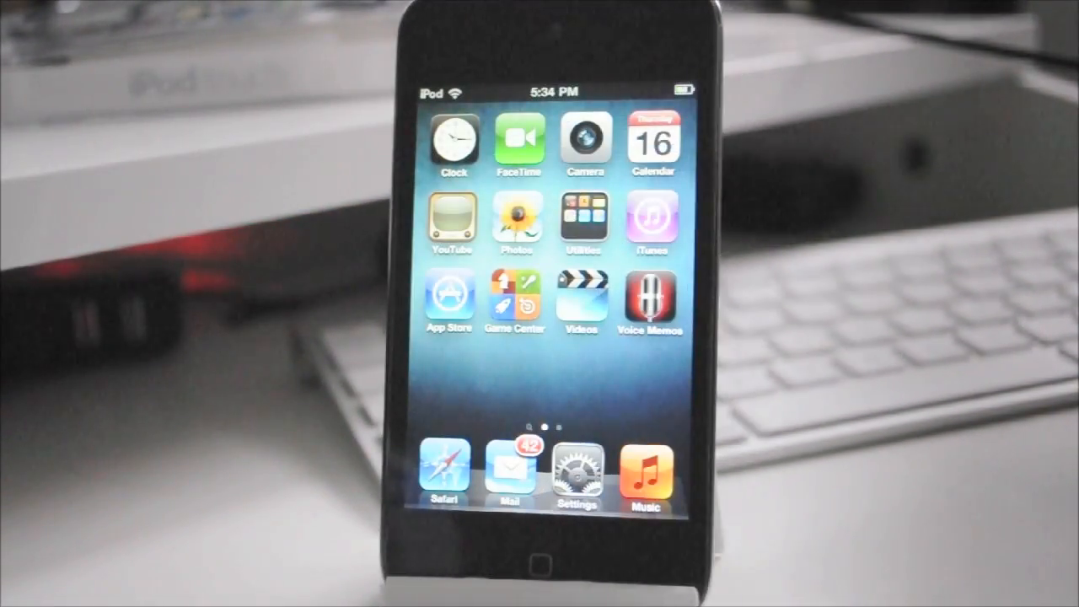